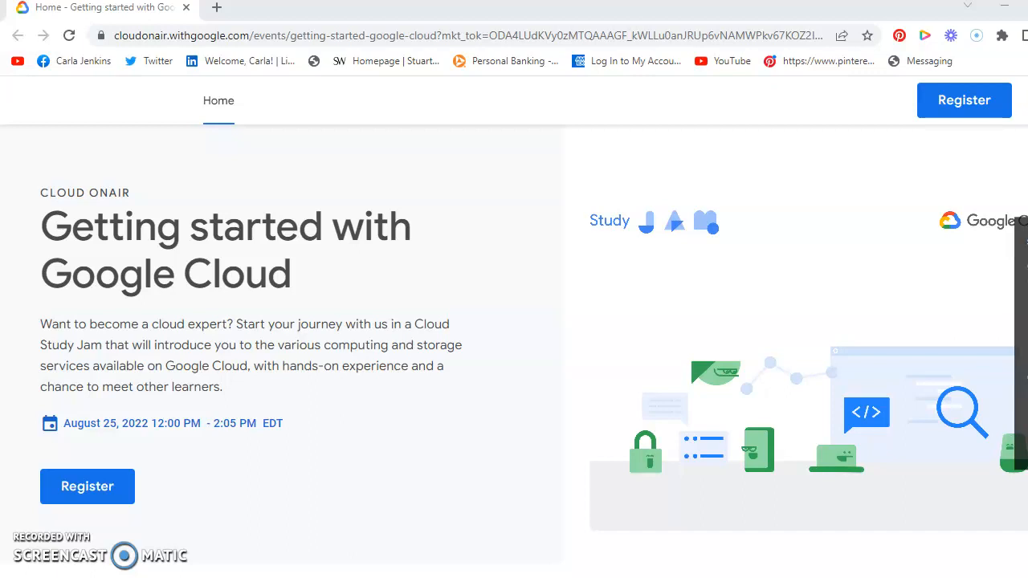
scroll(down, 3)
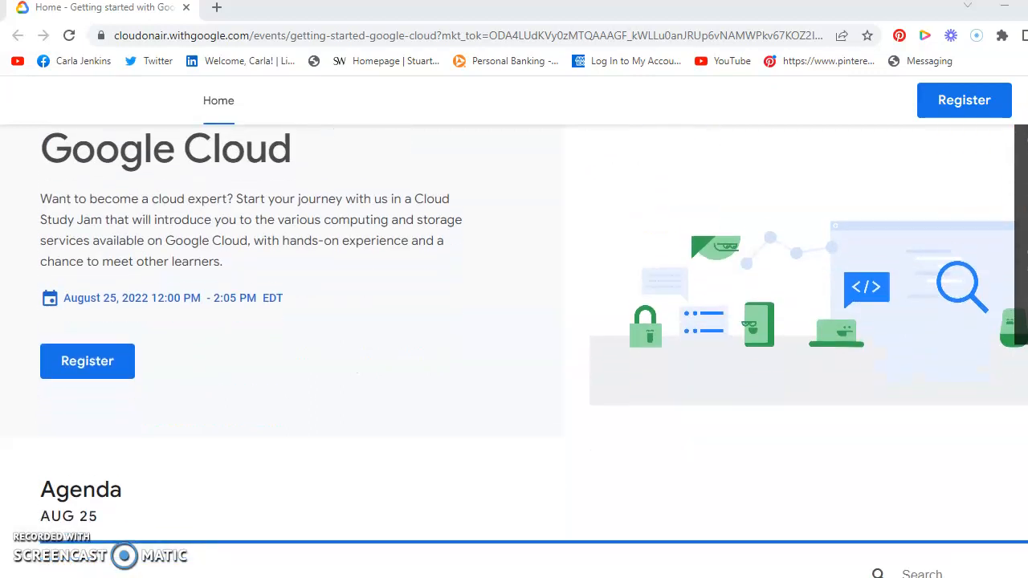
scroll(down, 3)
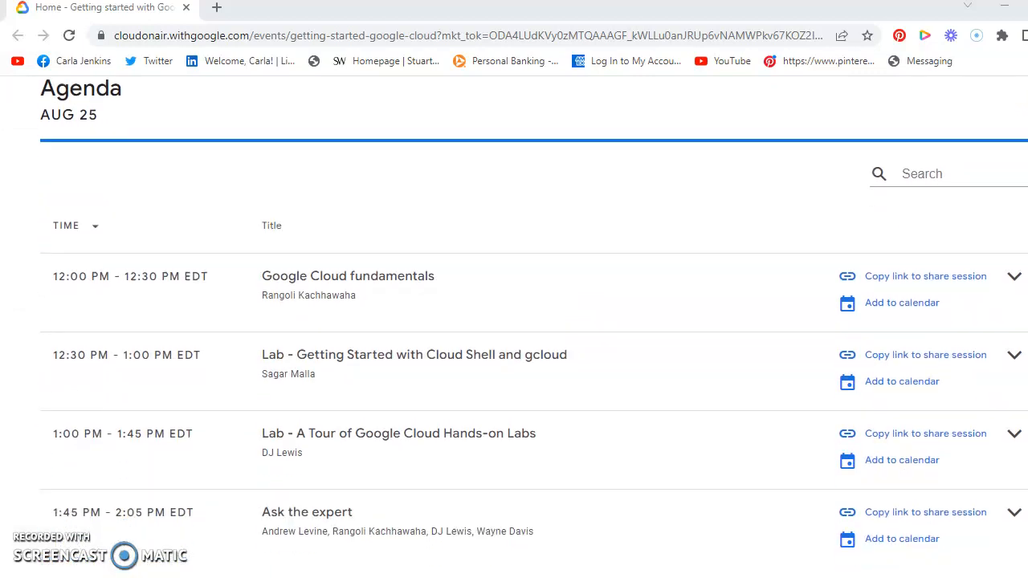
scroll(down, 3)
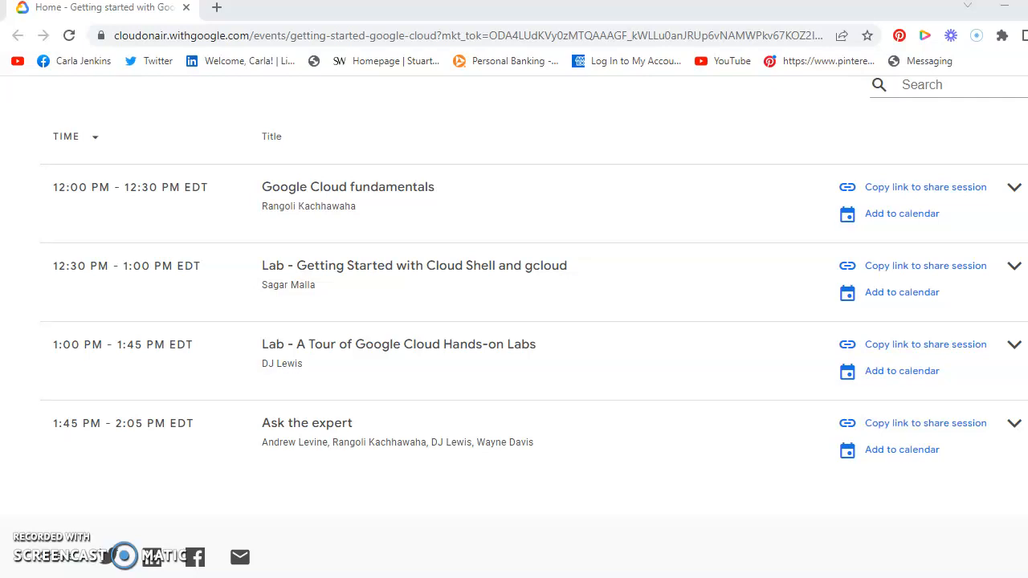
scroll(up, 3)
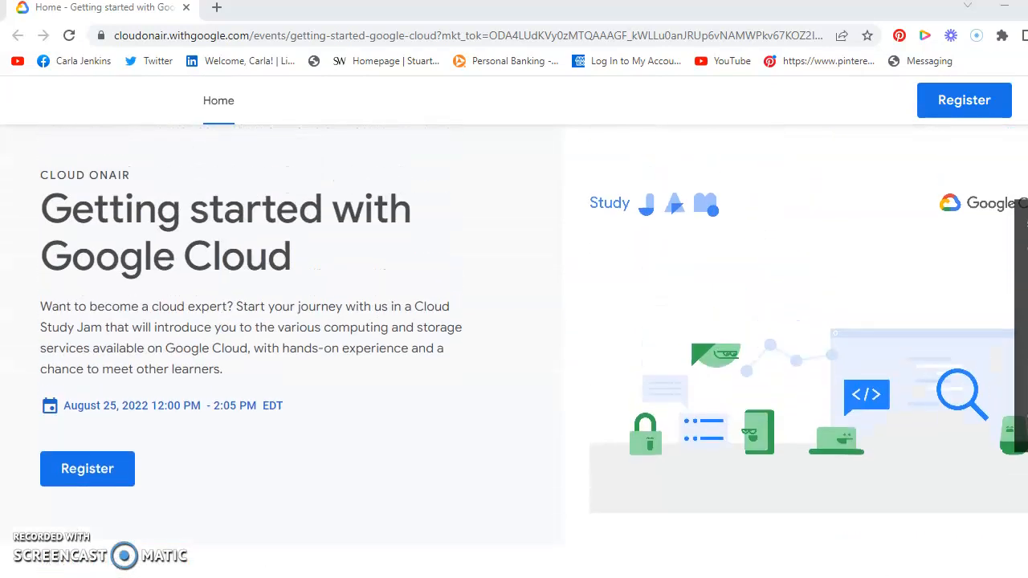
scroll(down, 3)
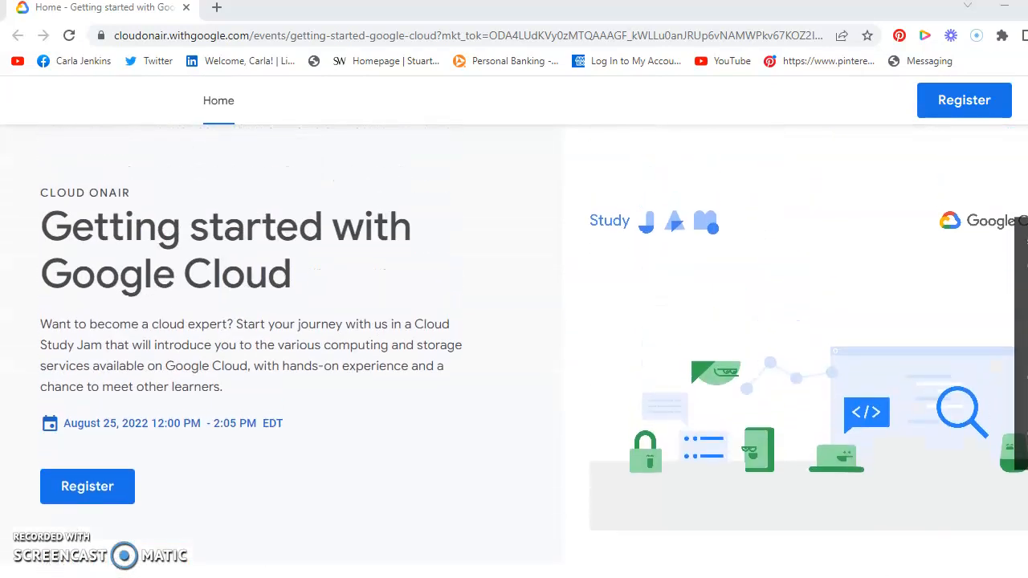